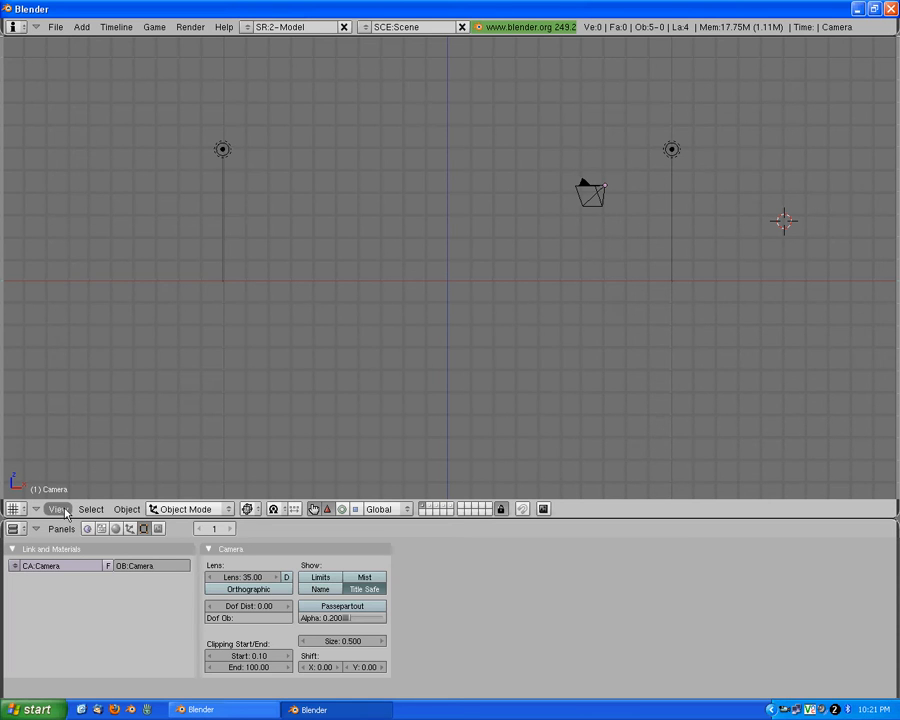
# Load light bulb.gif as the front-view background image via View > Background Image
pyautogui.click(60, 510)
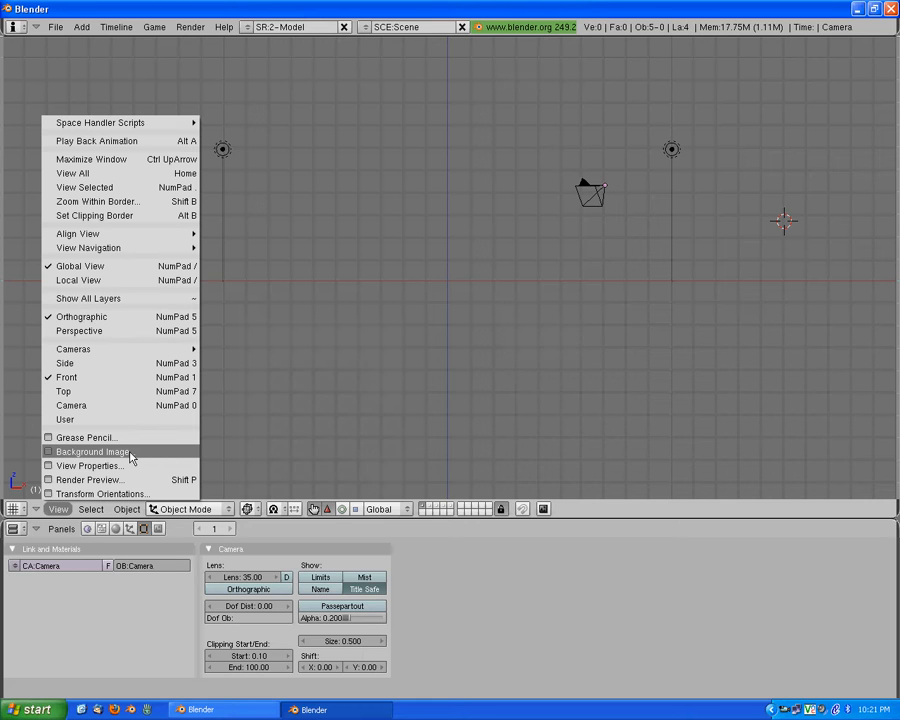
pyautogui.moveTo(112, 458)
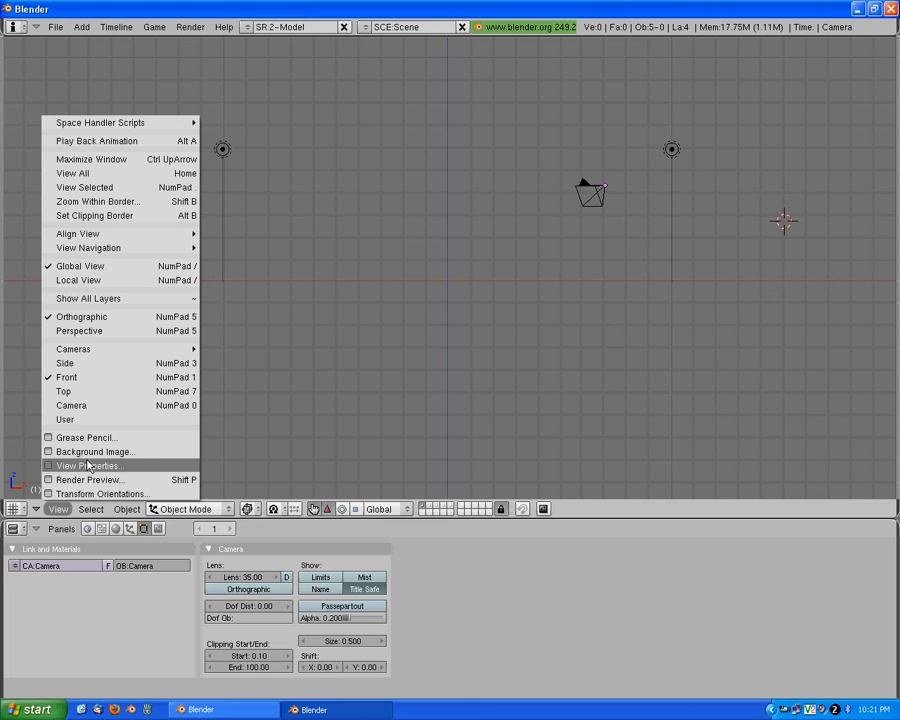
pyautogui.click(88, 452)
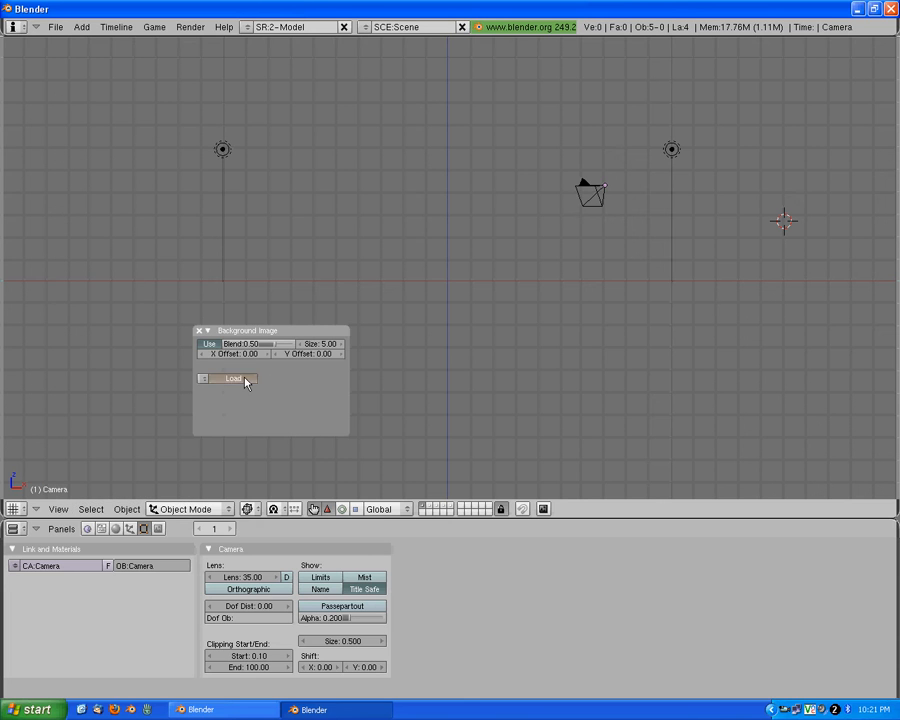
pyautogui.click(234, 380)
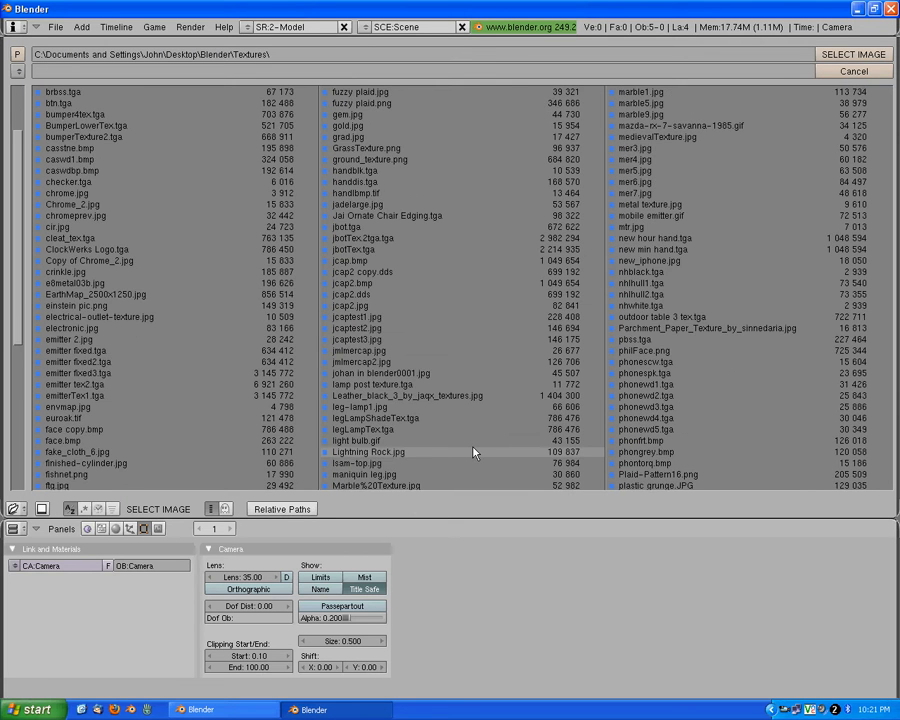
pyautogui.scroll(-3)
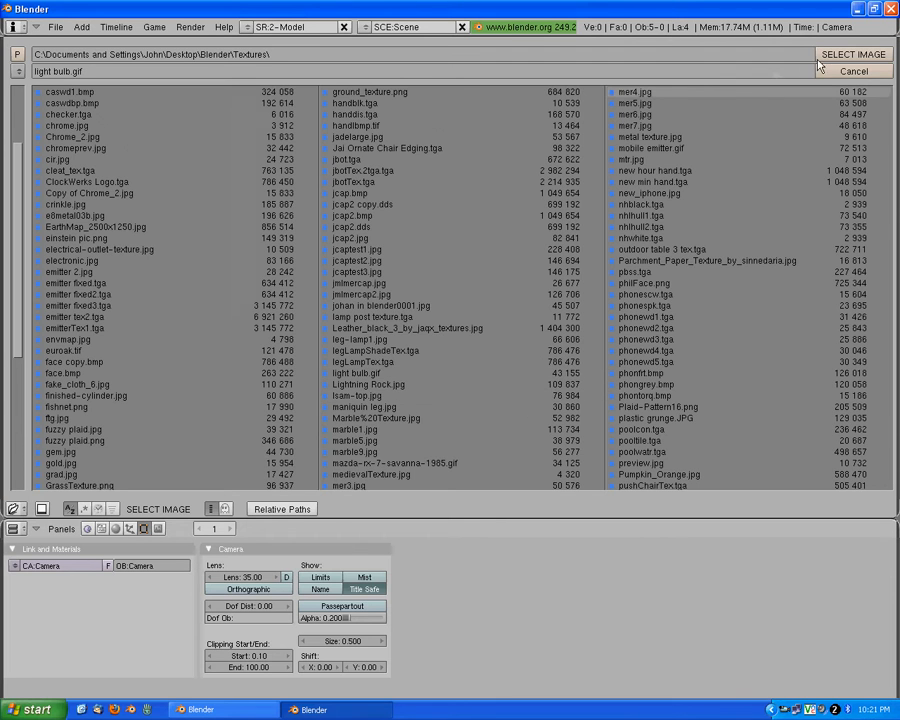
pyautogui.click(852, 56)
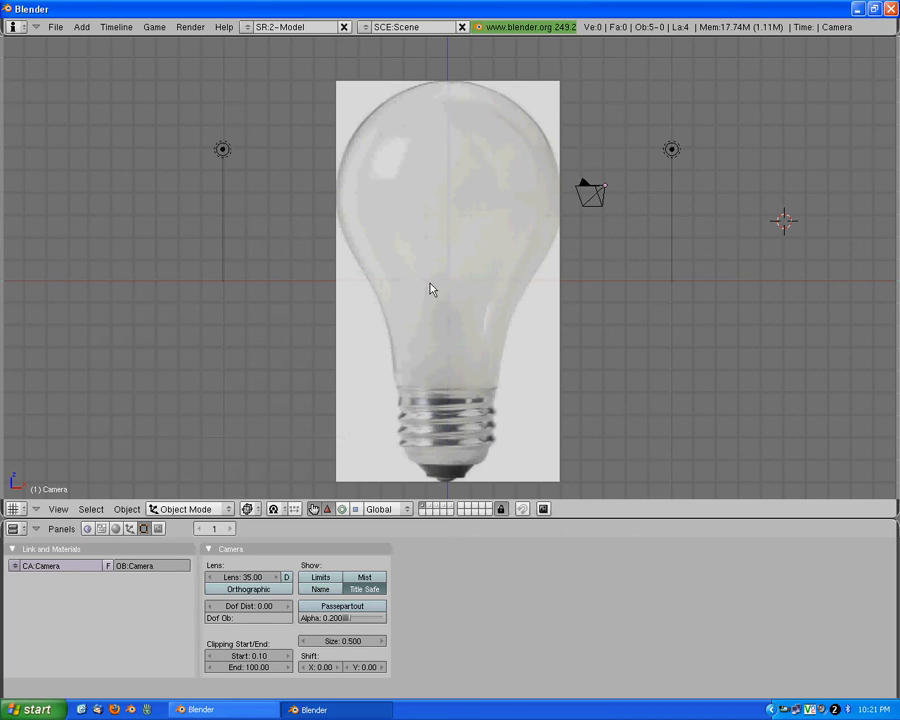
pyautogui.moveTo(536, 280)
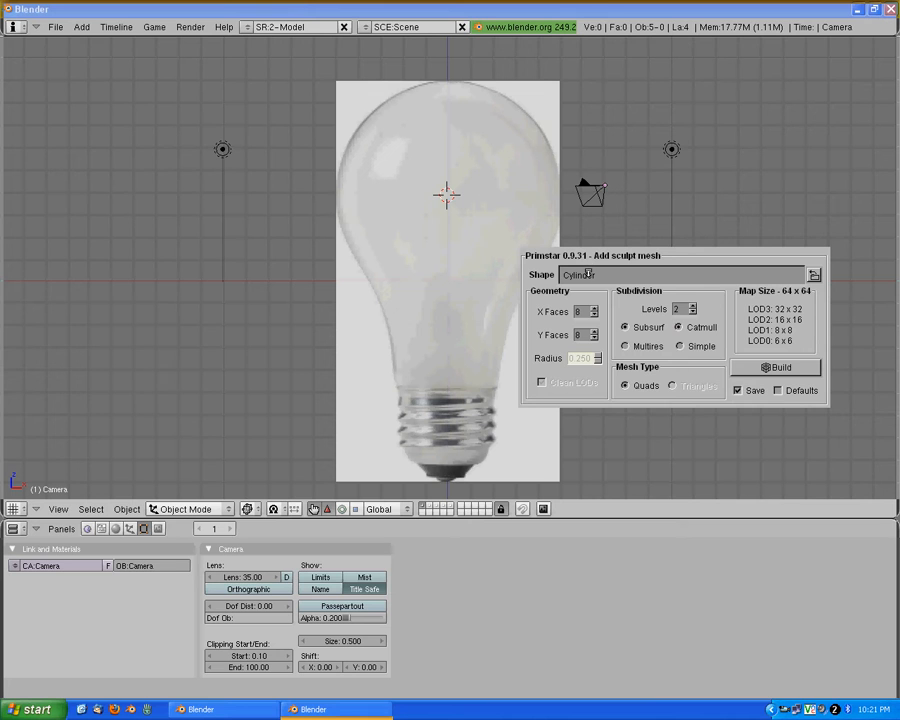
# Build the Primstar cylinder sculpt mesh over the bulb reference
pyautogui.click(780, 368)
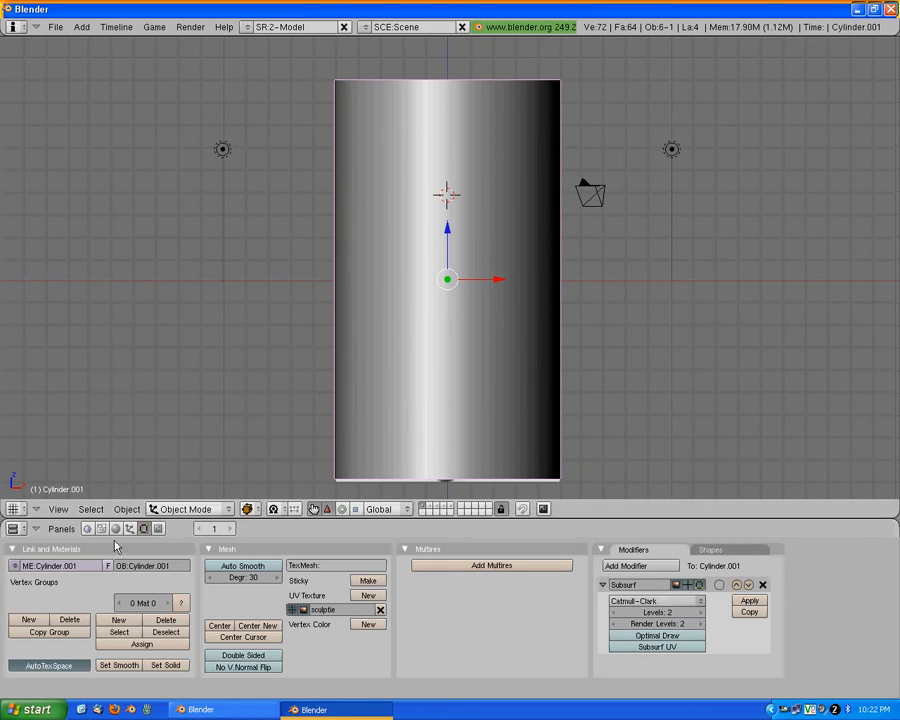
pyautogui.moveTo(144, 528)
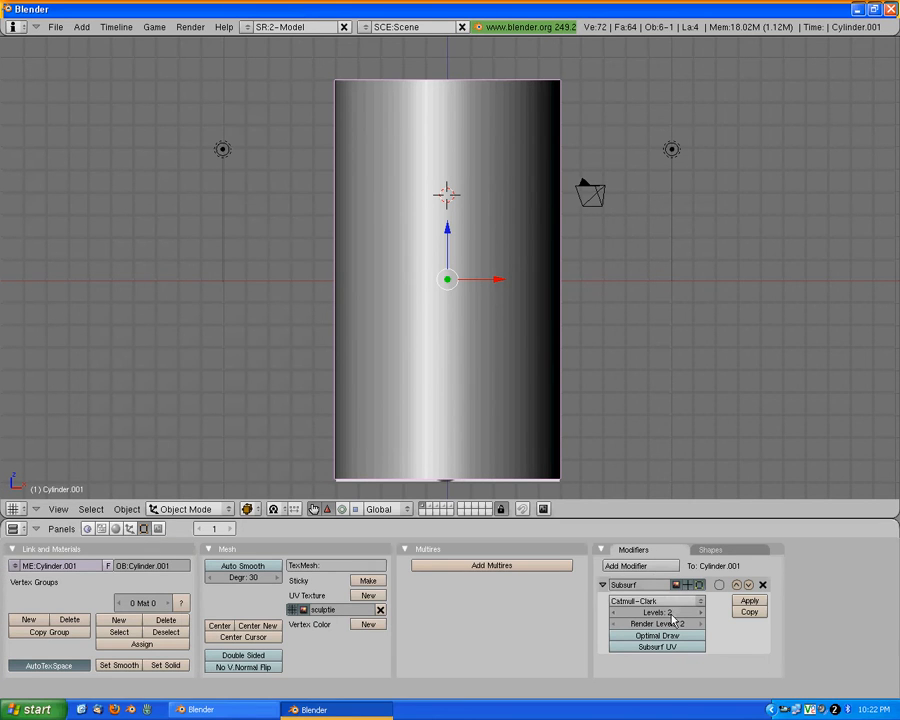
# Raise the Subsurf level, apply it to the cylinder and enter Edit Mode
pyautogui.click(686, 610)
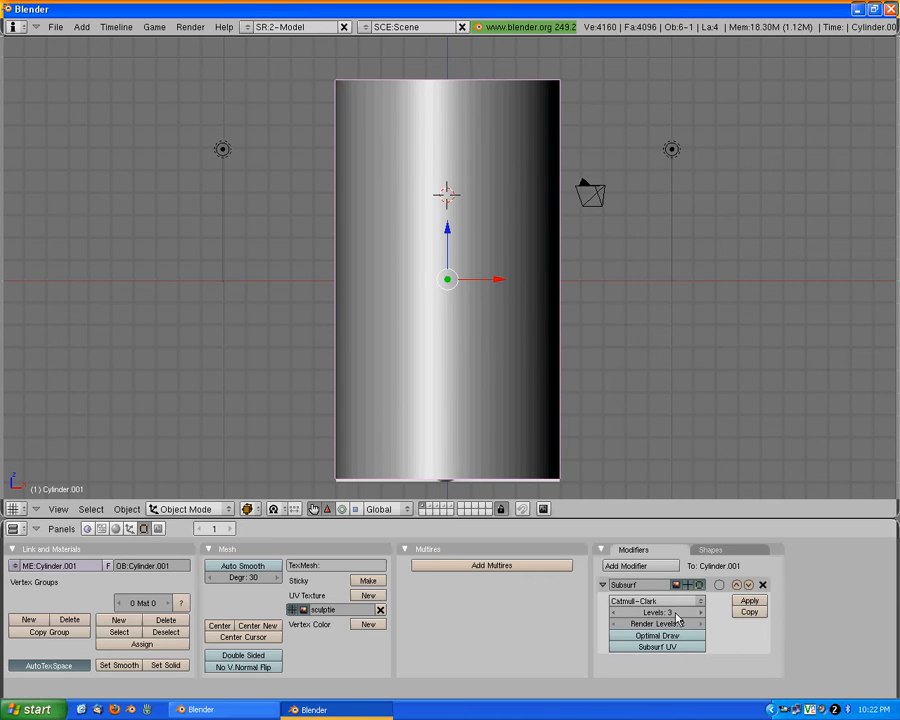
pyautogui.click(766, 582)
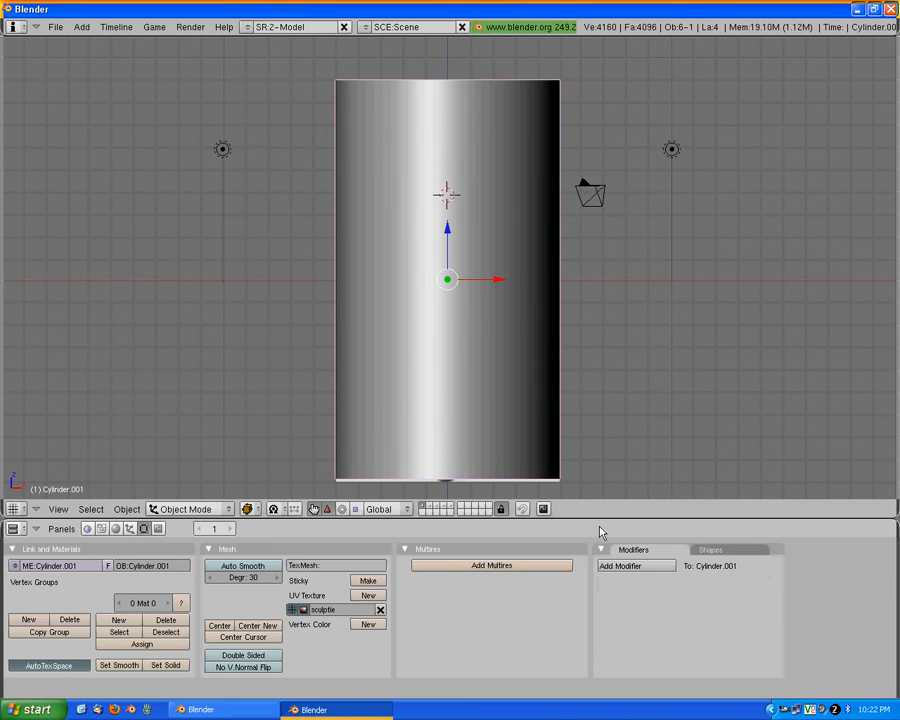
pyautogui.press('Tab')
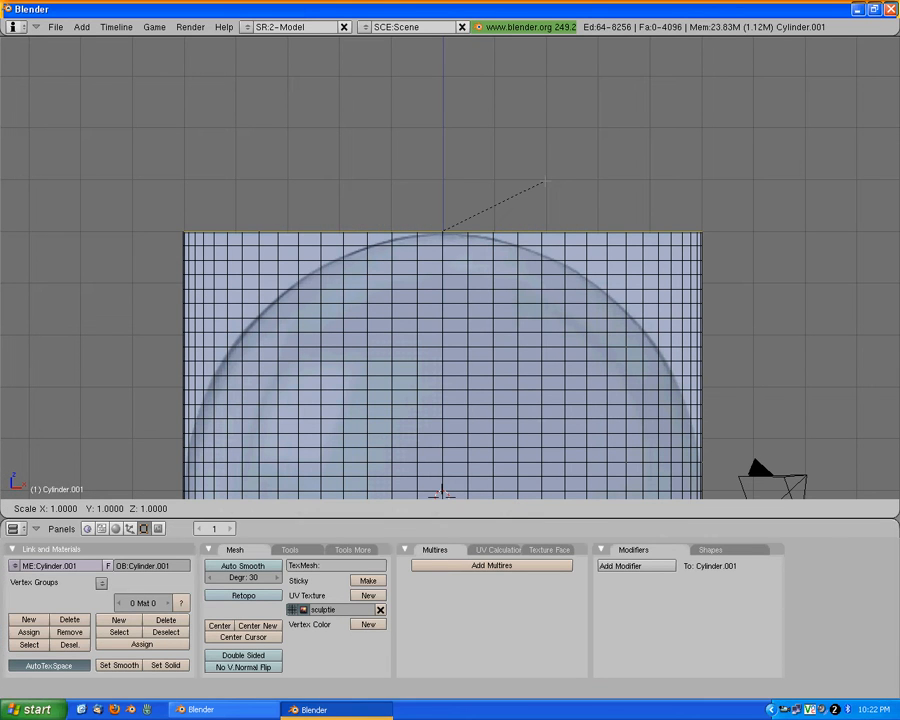
# Scale the cylinder's top vertex ring in toward its centre
pyautogui.press('Tab')
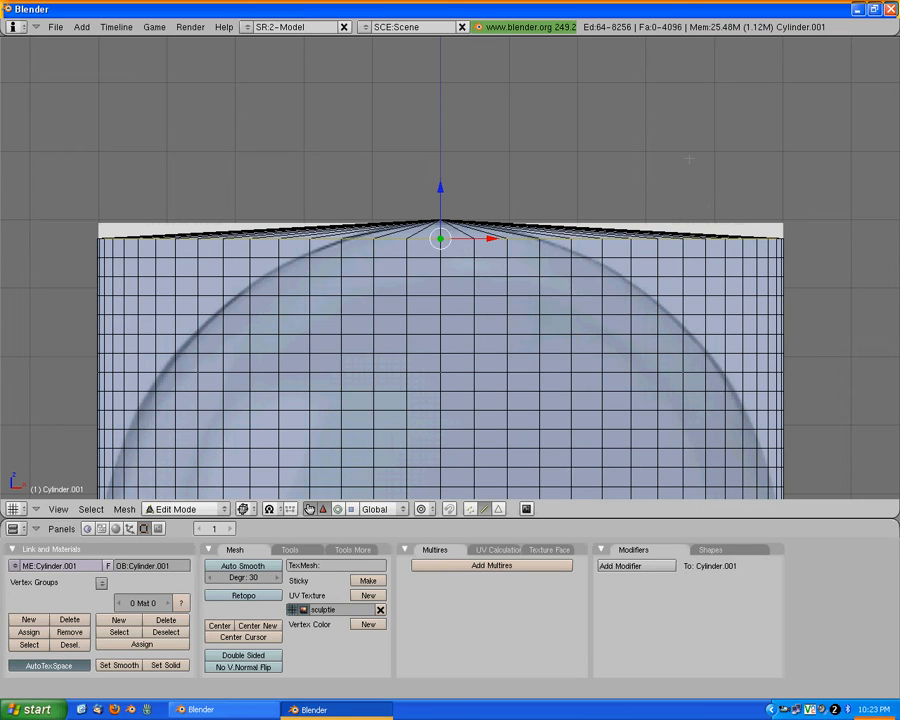
# Scale successive upper edge loops to trace the bulb's rounded dome outline
pyautogui.press('s')
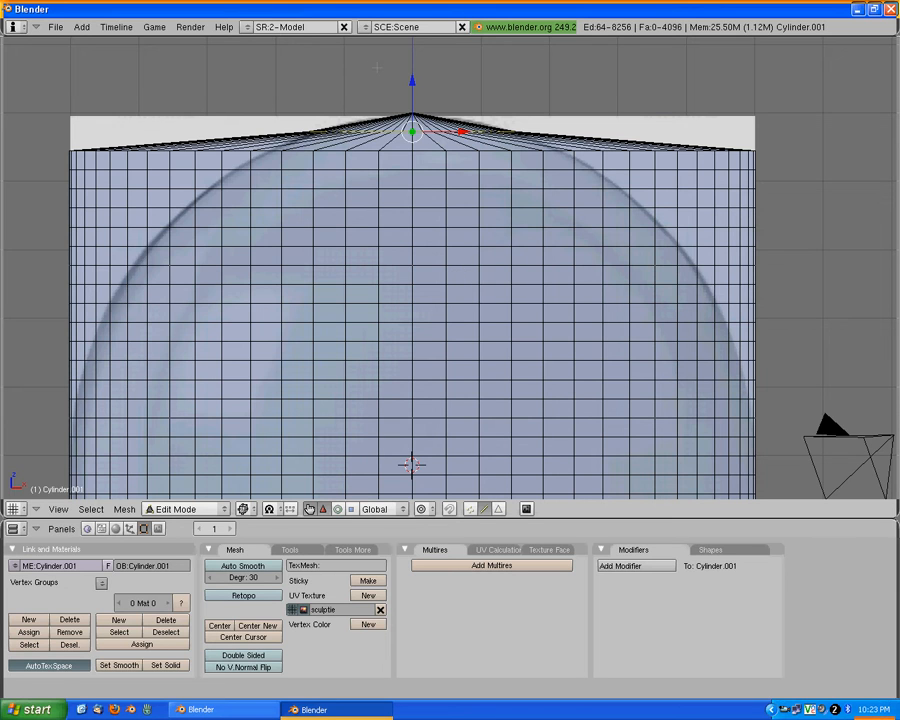
pyautogui.moveTo(338, 214)
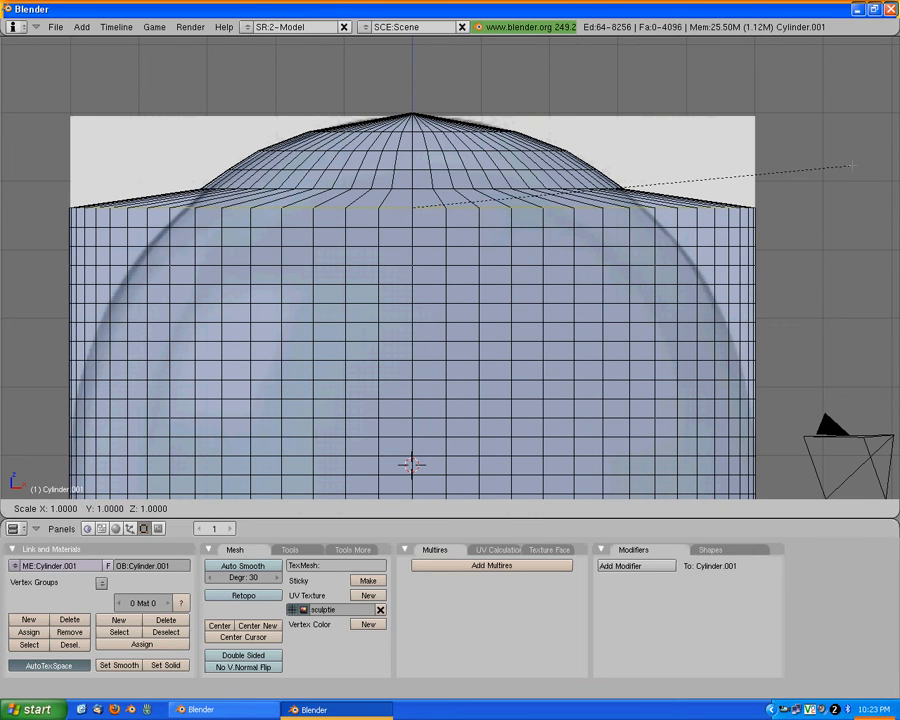
pyautogui.press('Tab')
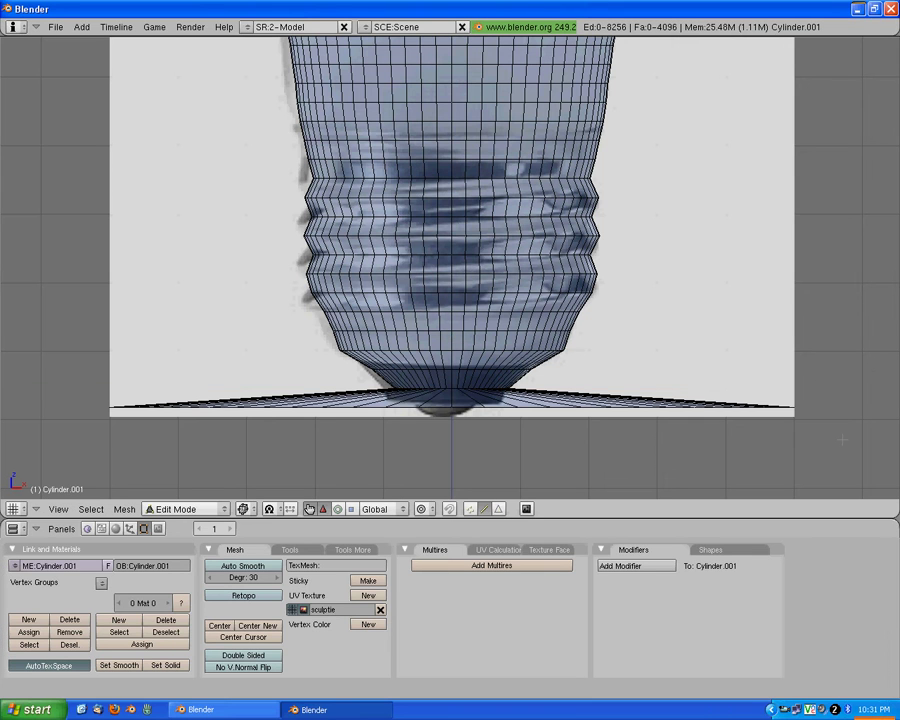
pyautogui.moveTo(828, 436)
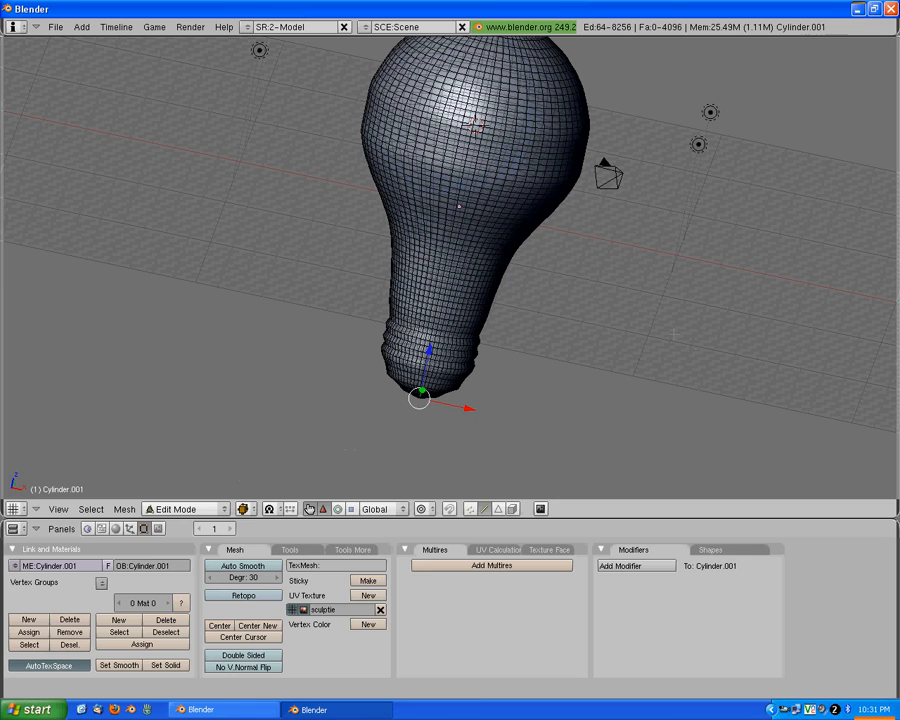
# Apply Set Smooth shading to the bulb mesh and orbit to inspect it
pyautogui.click(184, 510)
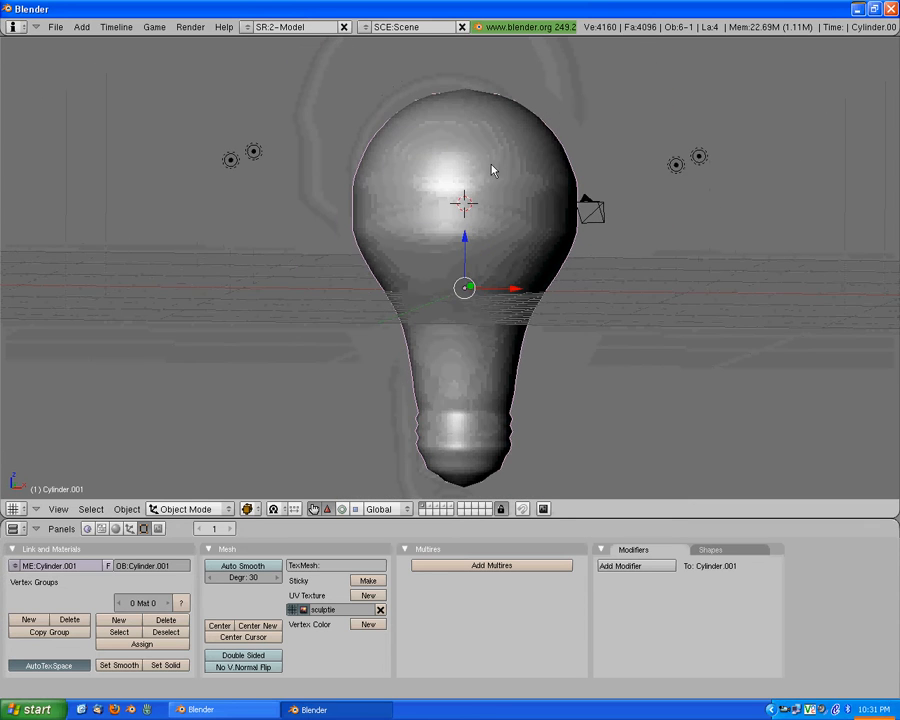
pyautogui.moveTo(490, 170); pyautogui.dragTo(444, 176)
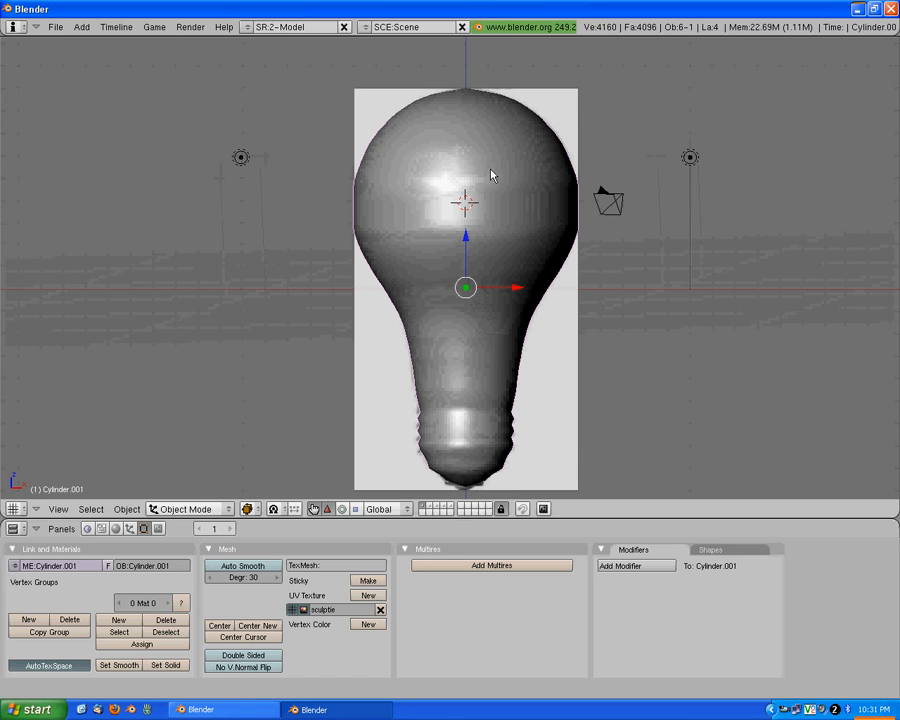
# Split the 3D view header area into two areas for an image editor
pyautogui.rightClick(680, 22)
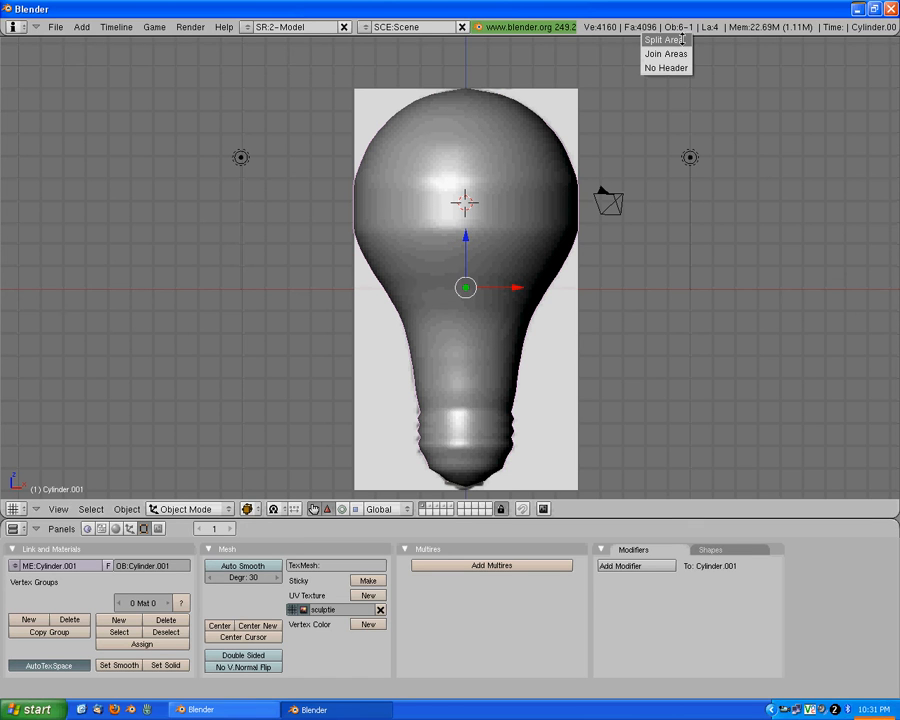
pyautogui.click(662, 40)
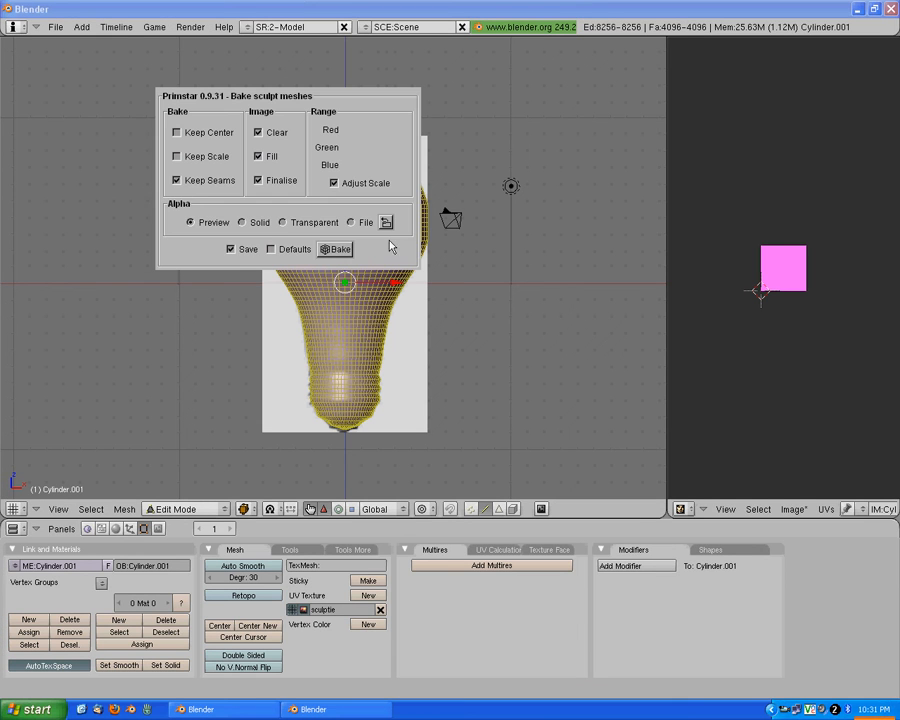
# Bake the bulb mesh into a Cylinder sculpt map with Primstar
pyautogui.click(338, 248)
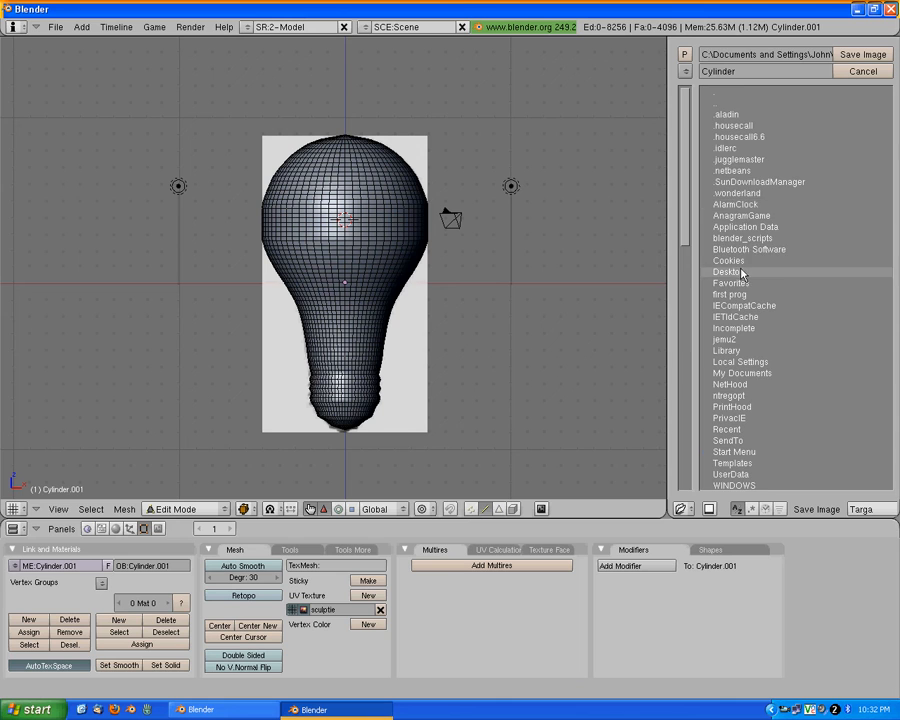
# Save the sculpt map image to the Desktop as bulb test 4
pyautogui.doubleClick(718, 272)
pyautogui.write('bulb test 4')
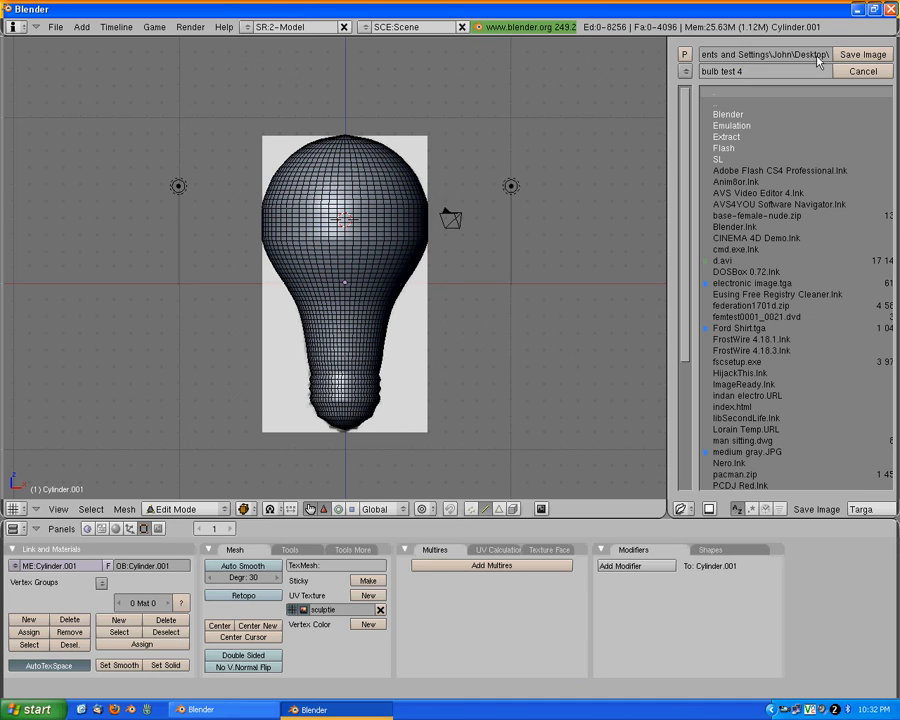
pyautogui.click(876, 72)
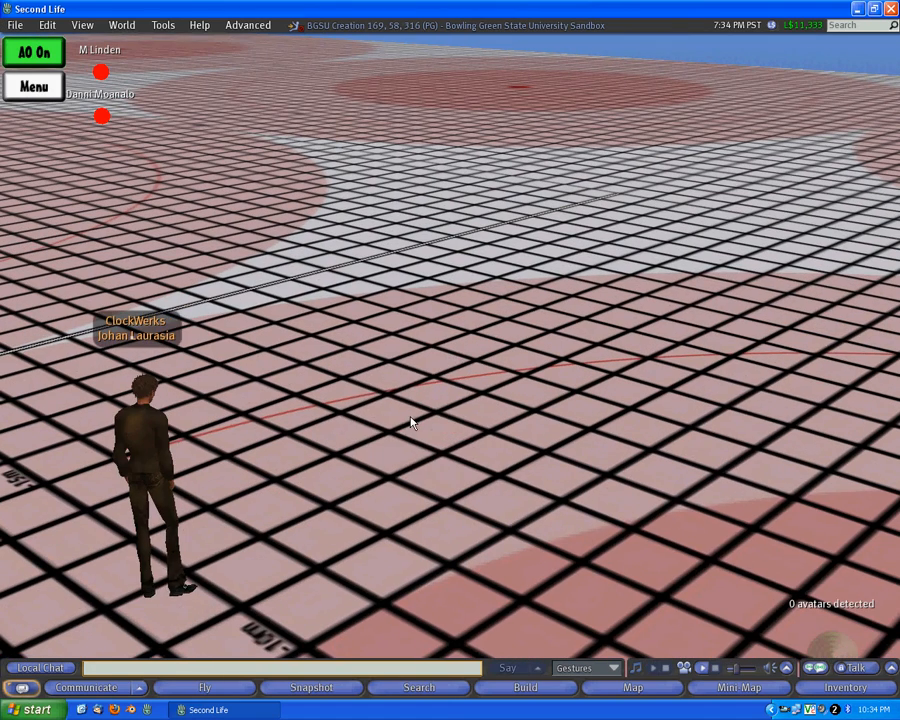
# Rez a new prim and set its Building Block Type to Sculpted
pyautogui.click(526, 688)
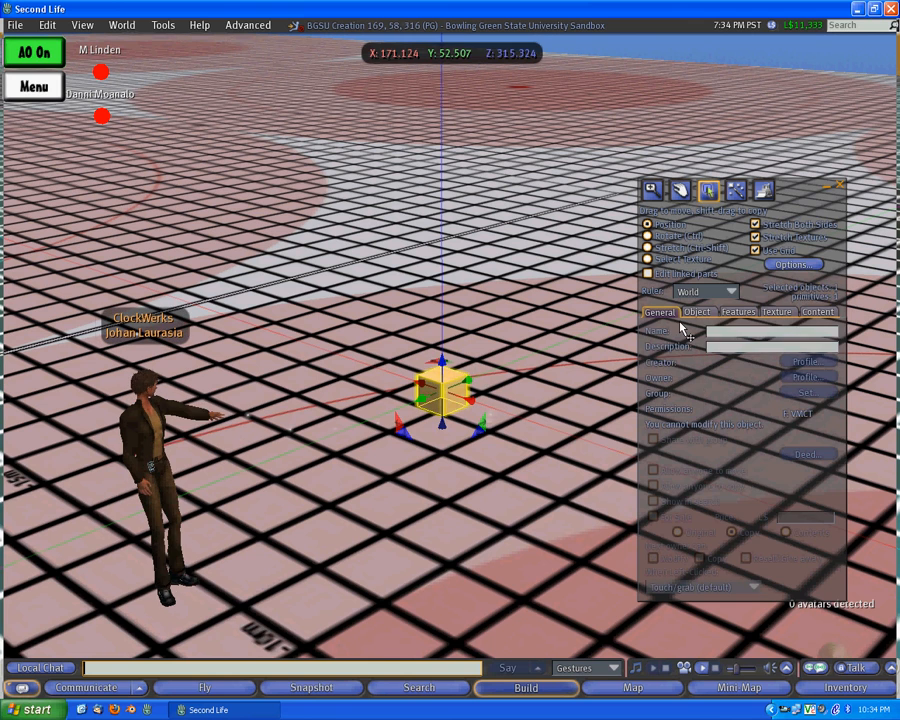
pyautogui.click(696, 312)
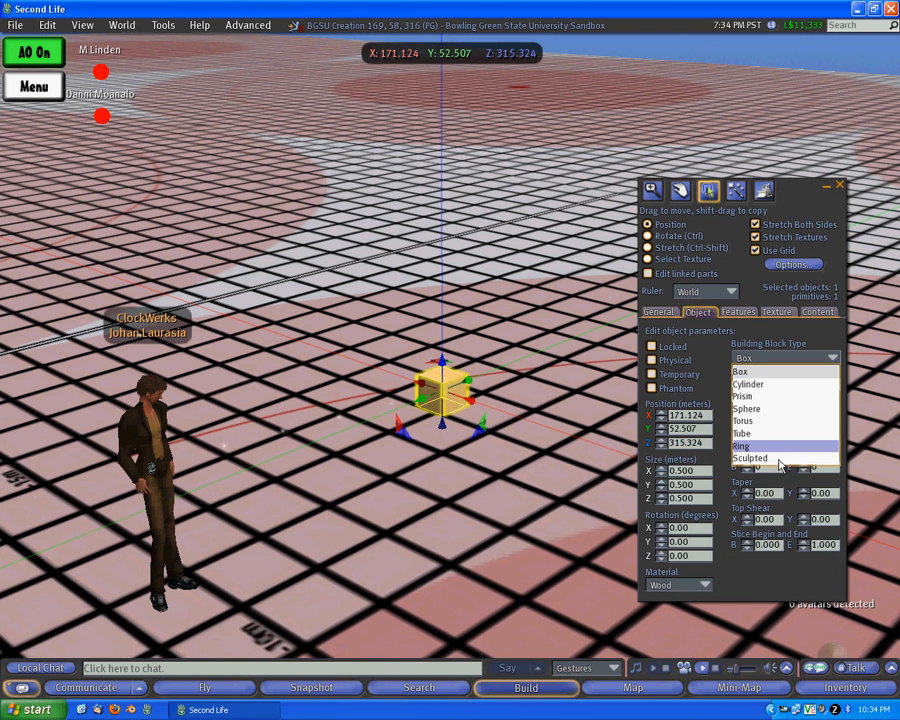
pyautogui.click(752, 456)
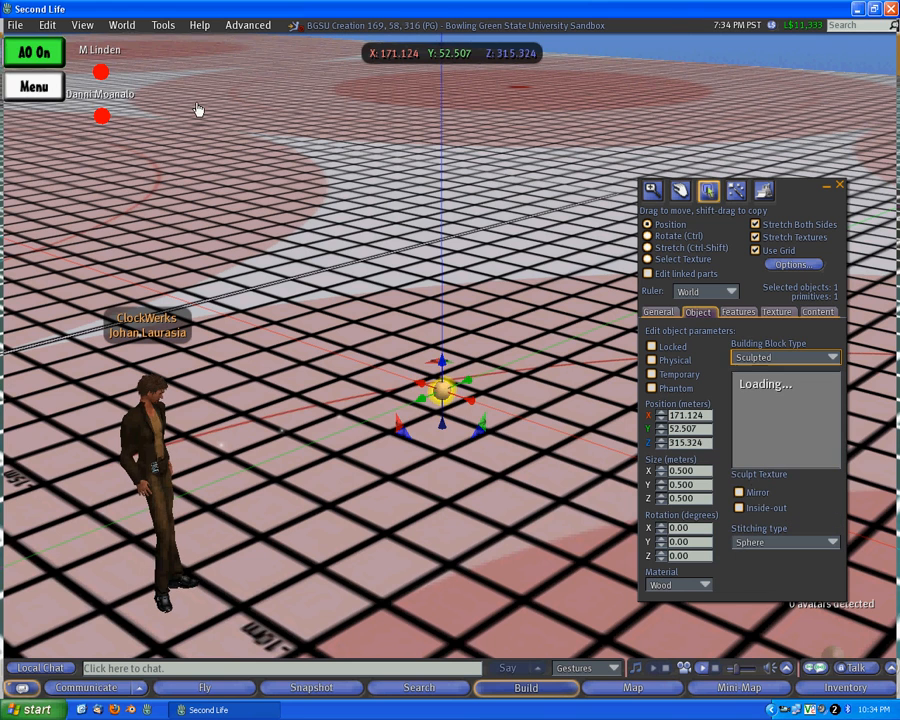
pyautogui.click(14, 16)
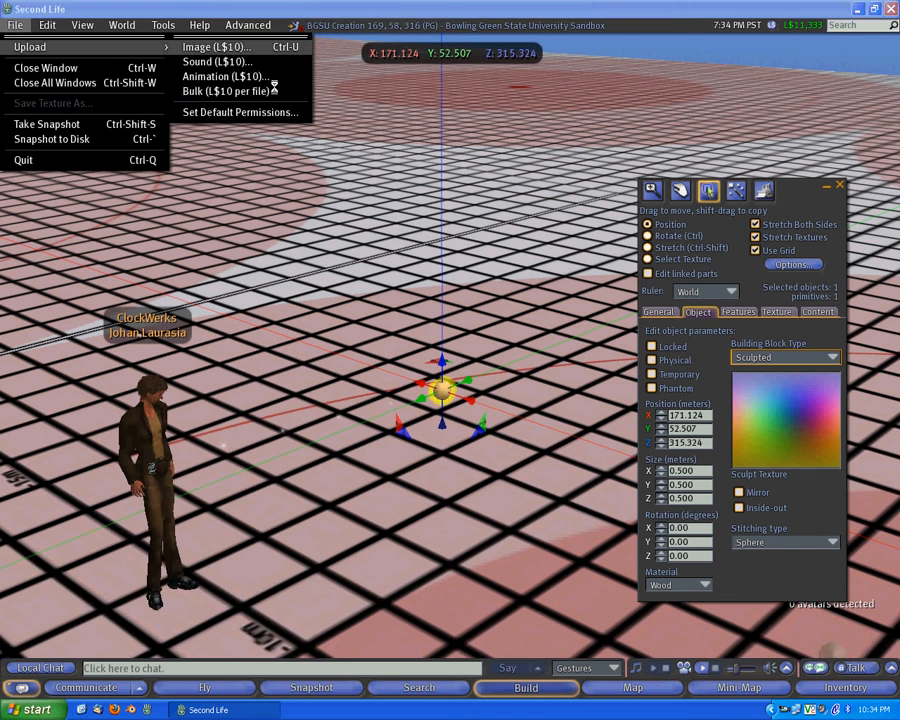
# Upload the 'bulb test 4' image from the Desktop as a new texture for L$10
pyautogui.click(224, 46)
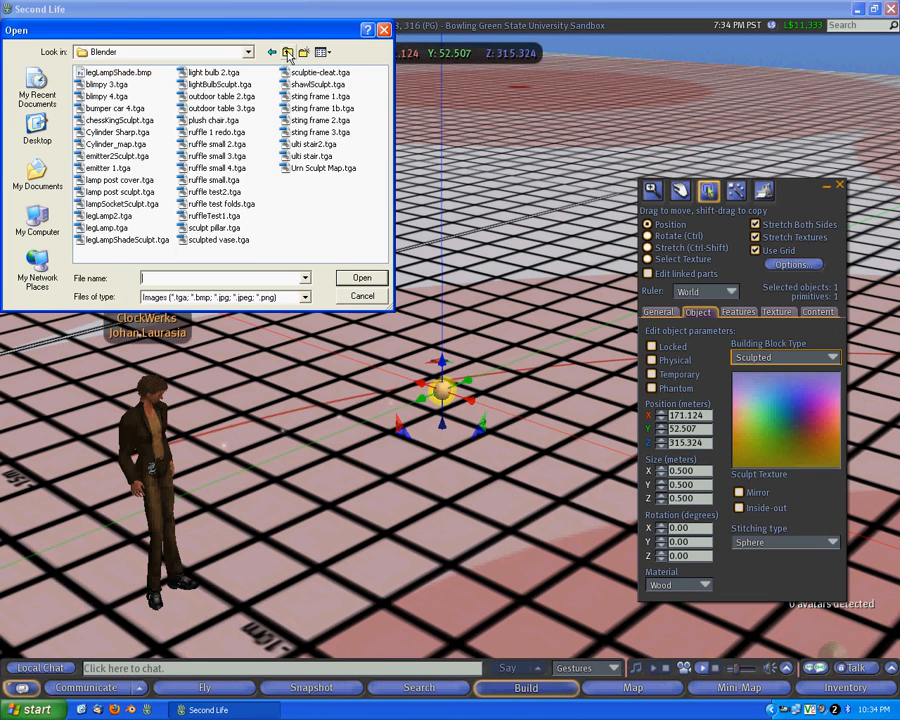
pyautogui.click(292, 52)
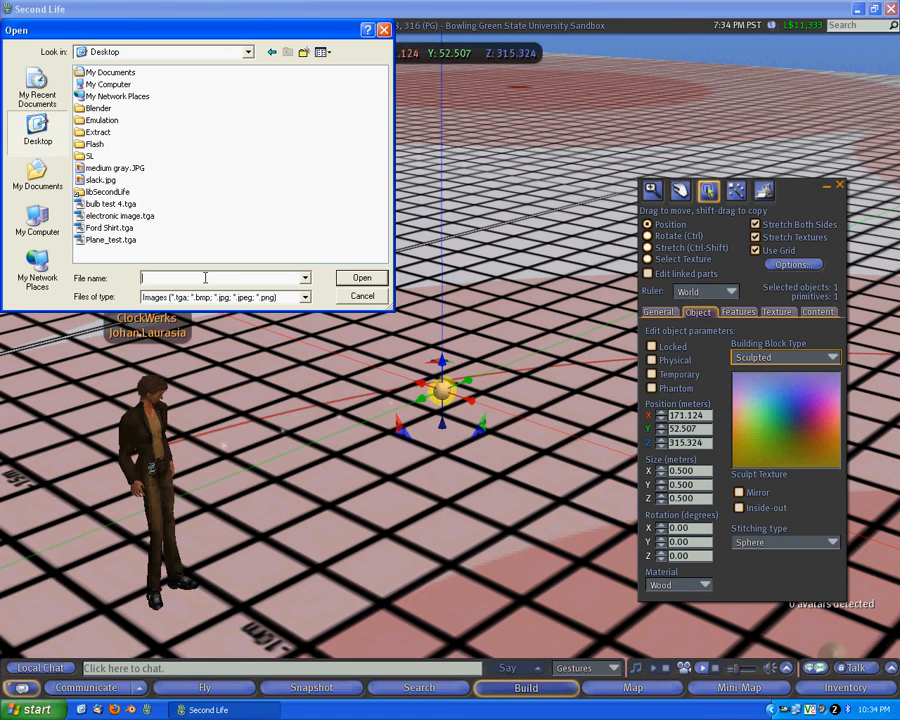
pyautogui.write('bulb test 4.tga')
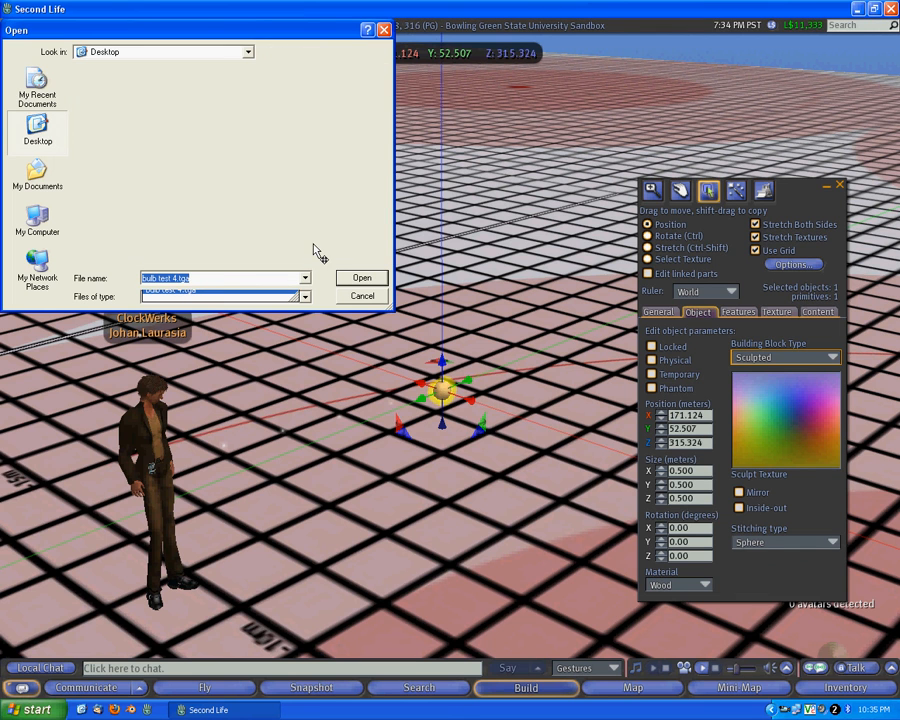
pyautogui.click(360, 276)
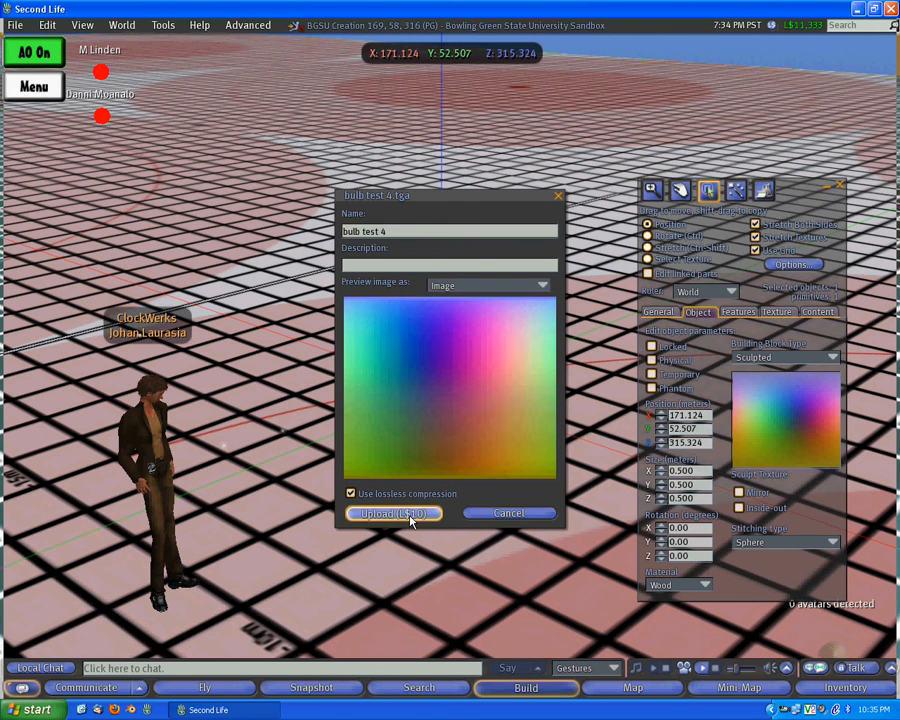
pyautogui.click(392, 512)
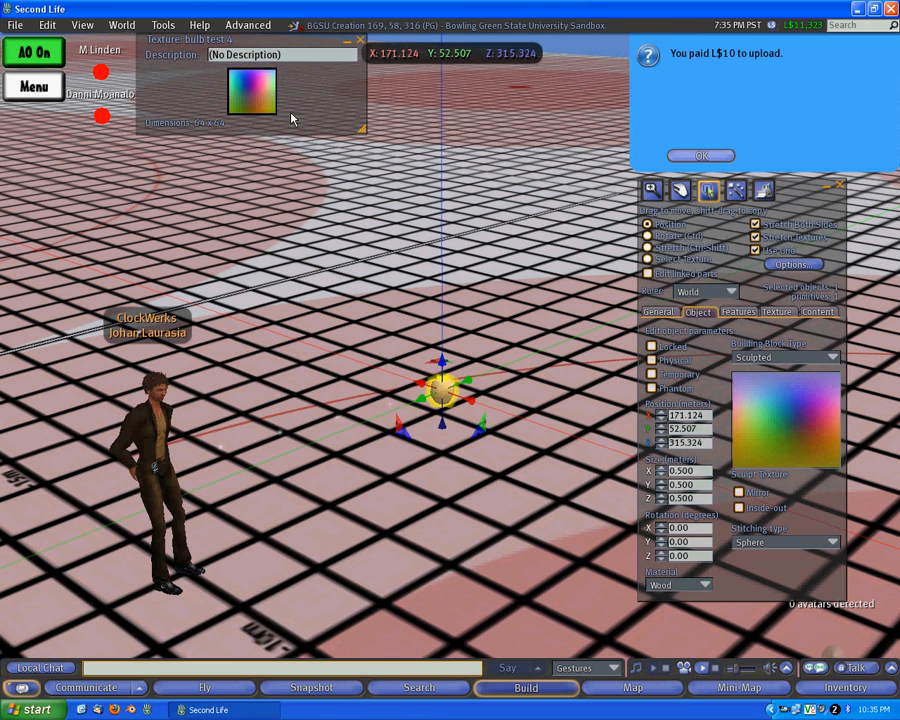
# Apply the uploaded bulb sculpt map to the prim and enlarge it to 2 × 2 × 3.116
pyautogui.click(700, 156)
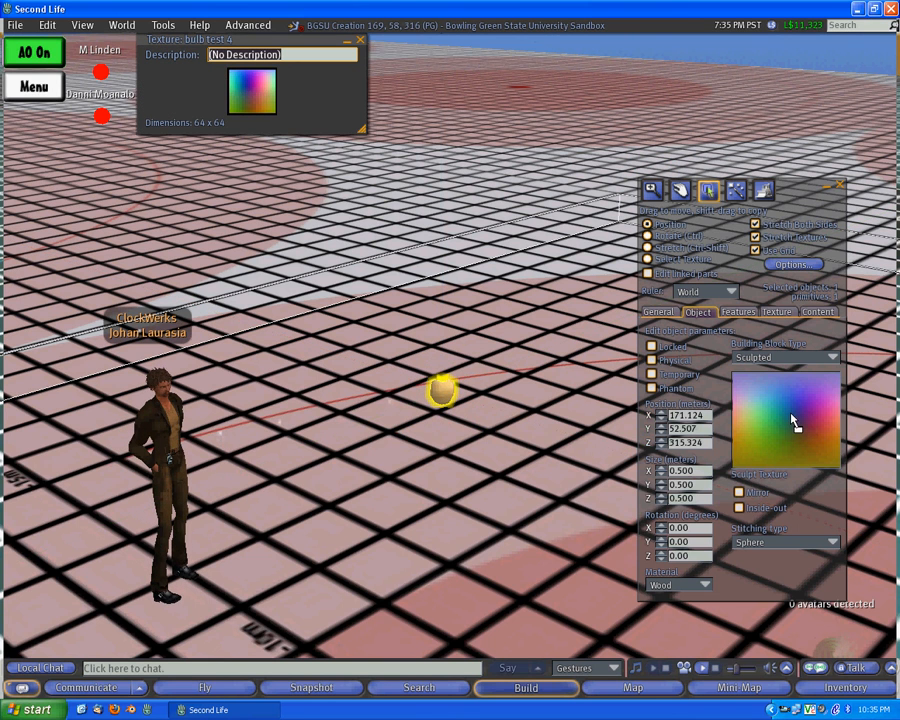
pyautogui.click(444, 392)
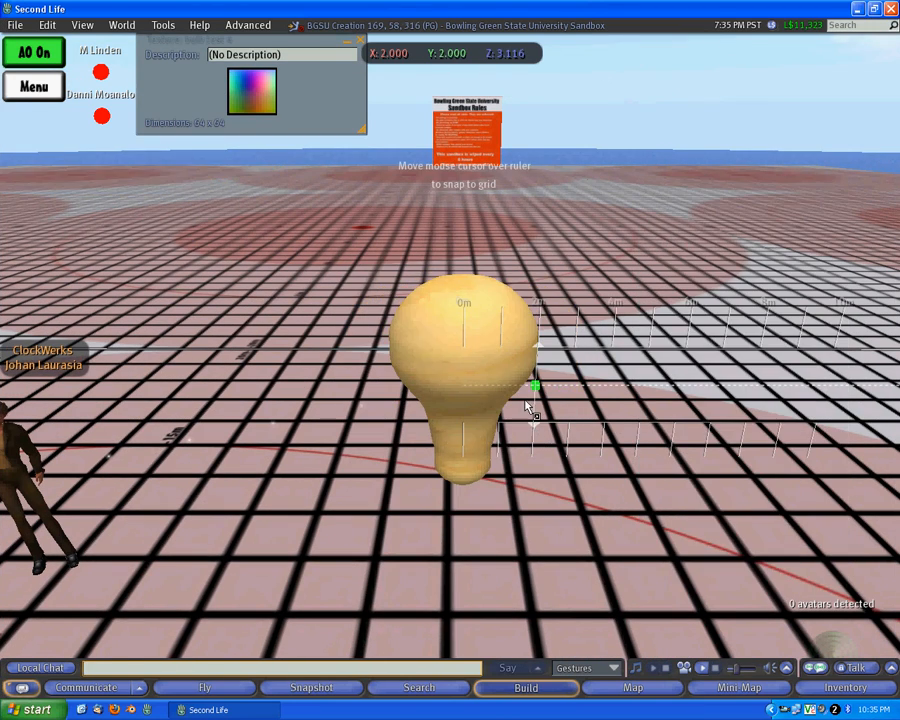
pyautogui.click(464, 380)
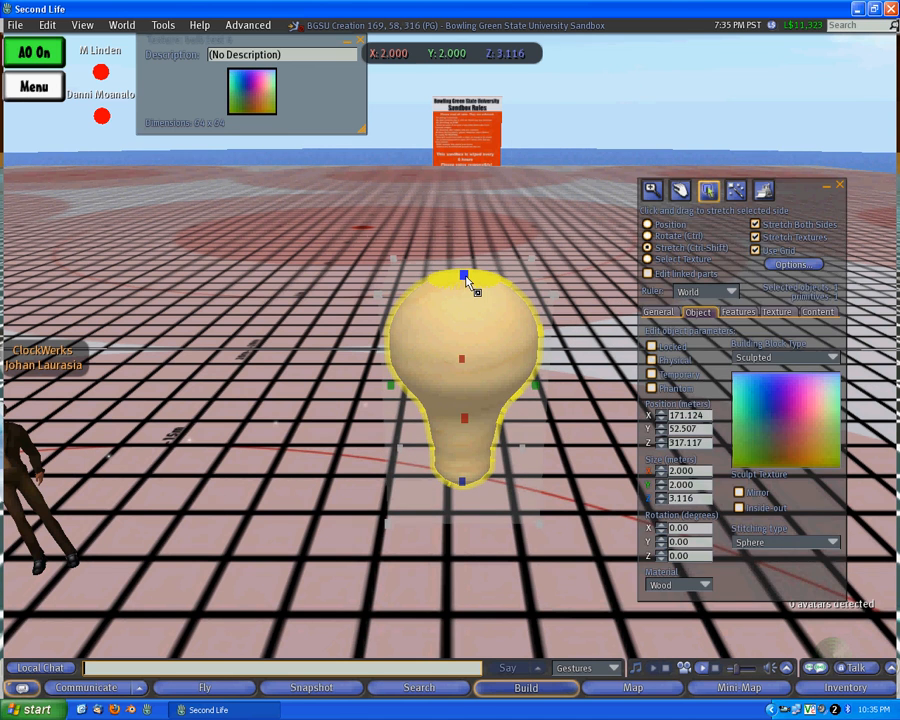